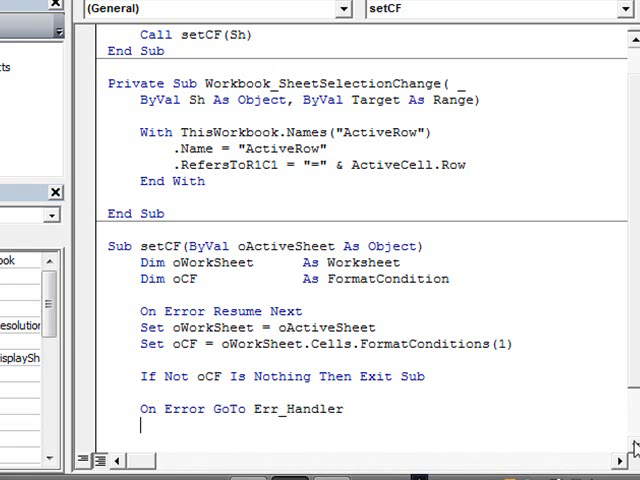
In setCF, write a With oWorkSheet block selecting all cells and adding an xlExpression format with Formula1 "ROW(A1)=ActiveRow".
text(With oWorkSheet)
text(End With)
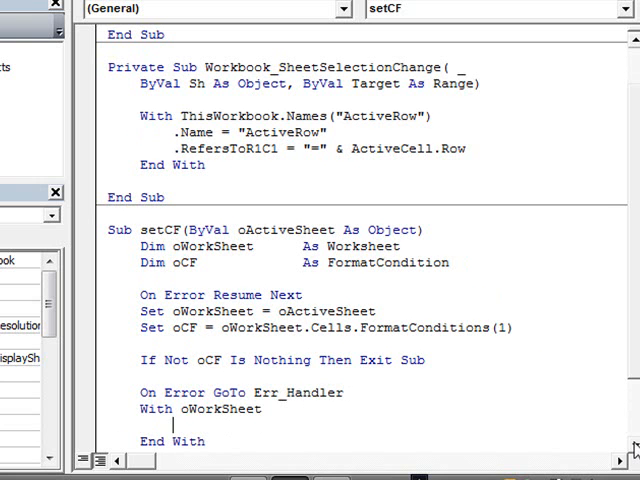
text(.range("A1").Selec)
text(.Cells.FormatConditions.Add)
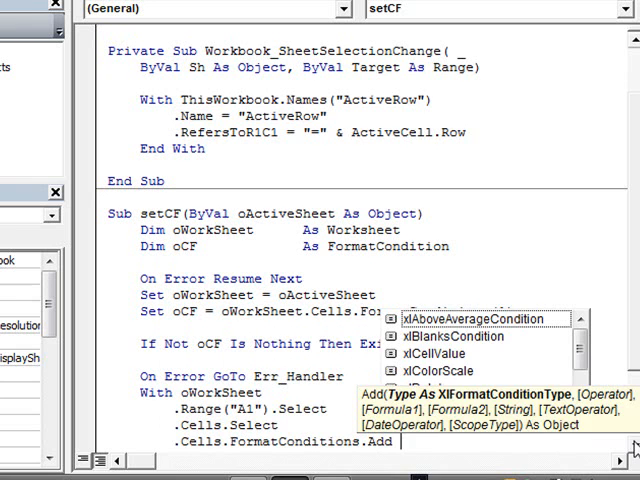
text(type:=xlExpression)
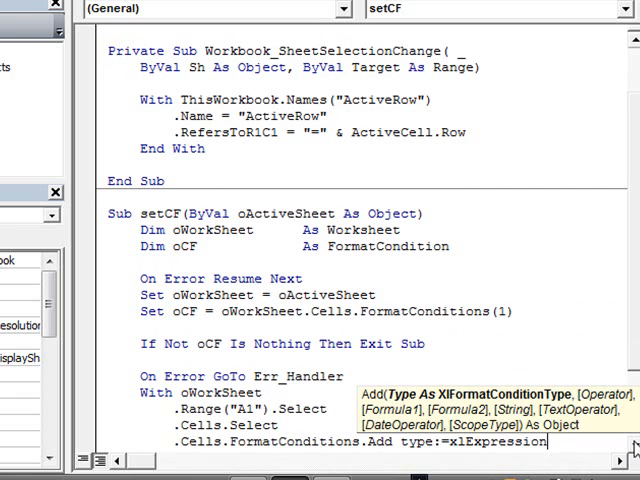
text(,)
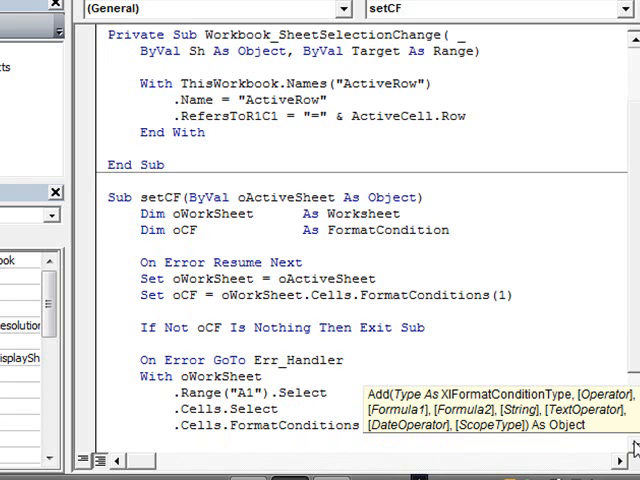
text(for)
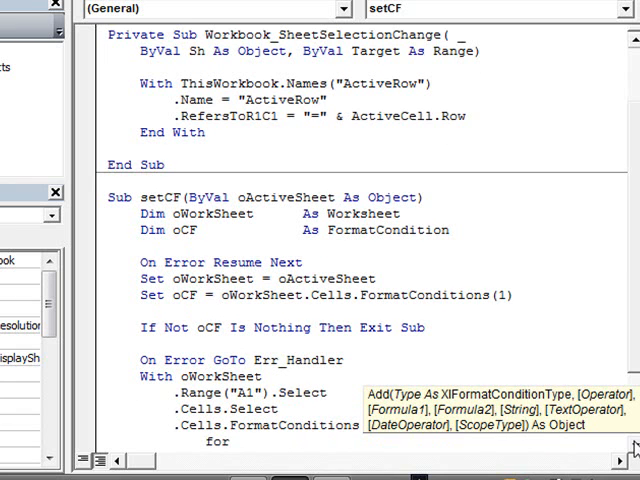
text(formula1)
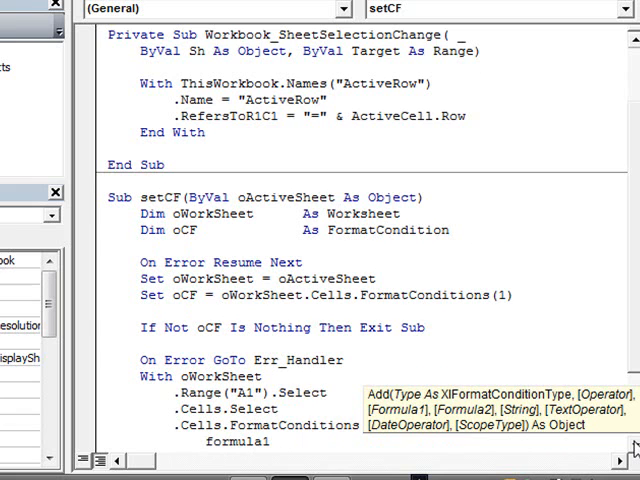
text(:=")
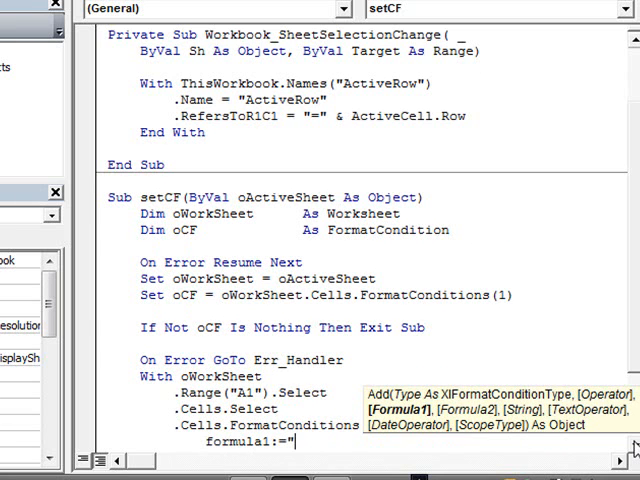
text(ROW)
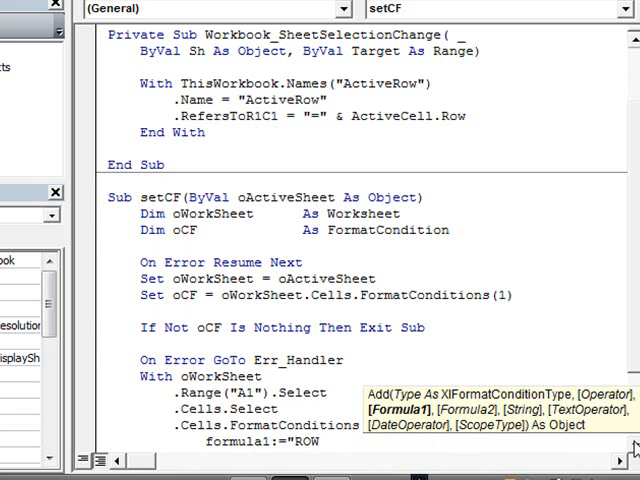
text((A1)=)
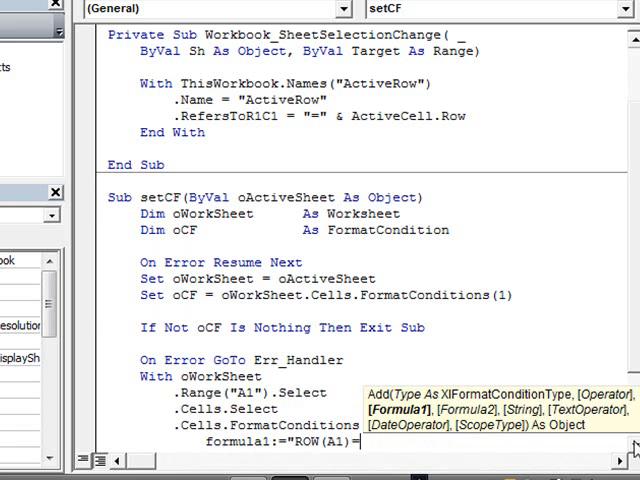
text(ActiveRw)
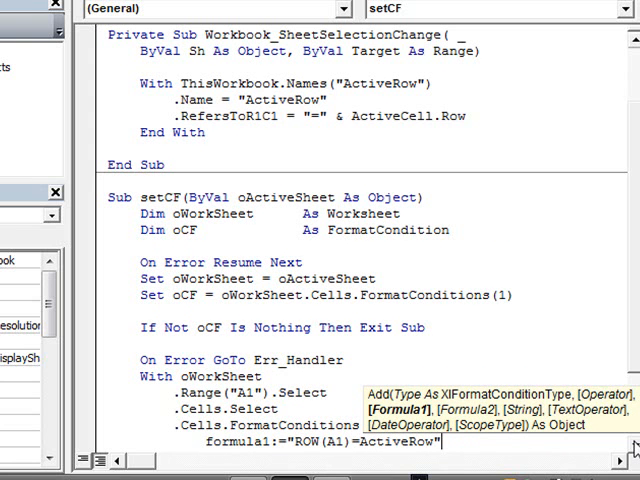
scroll(down, 3)
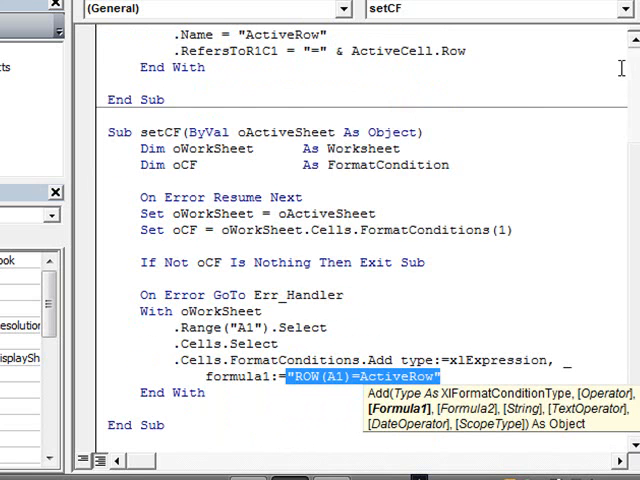
Declare Const mStrConst_CFFormula = "ROW(A1)=ActiveRow" at the module top and select its name.
scroll(up, 3)
text(Const)
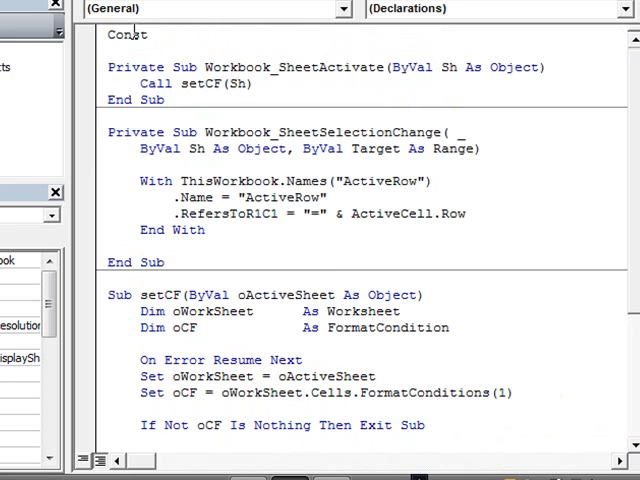
text(mS)
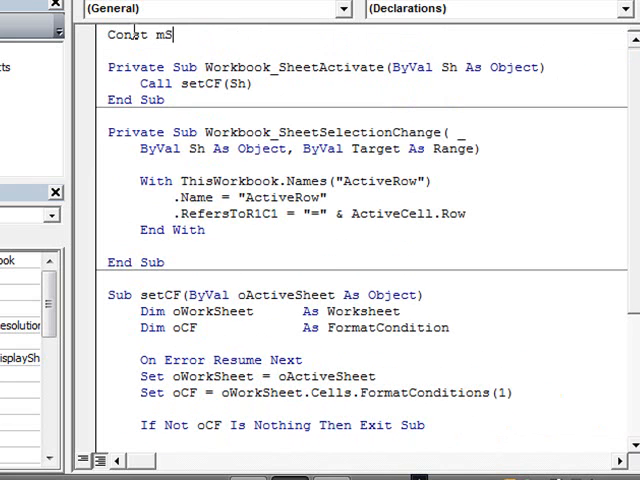
text(trConst)
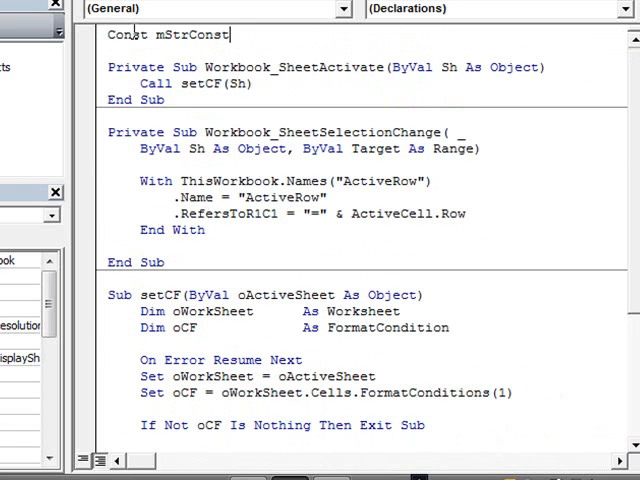
text(_CF)
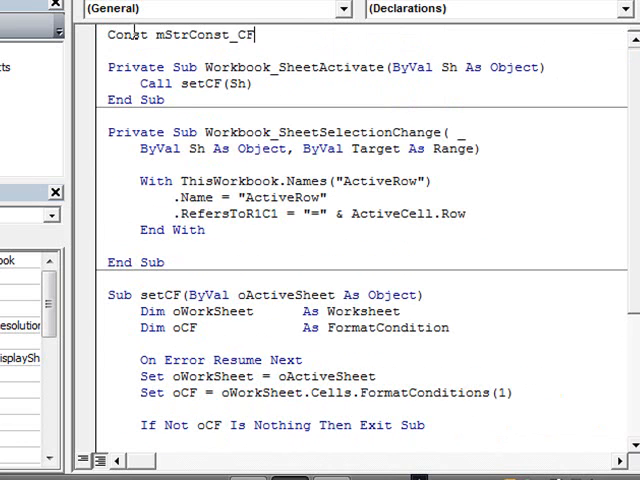
text(Formu)
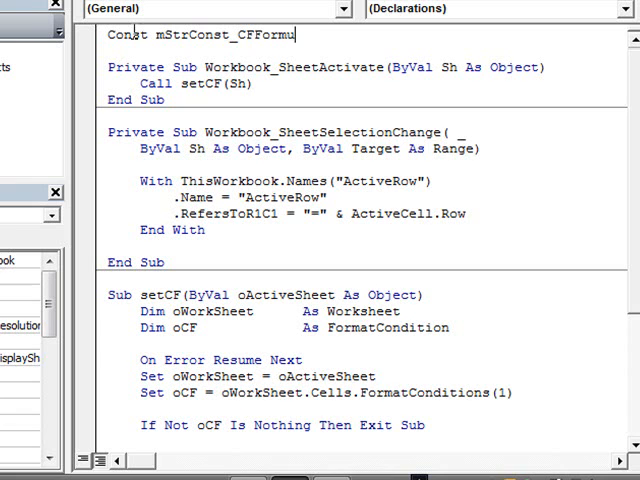
text(la =)
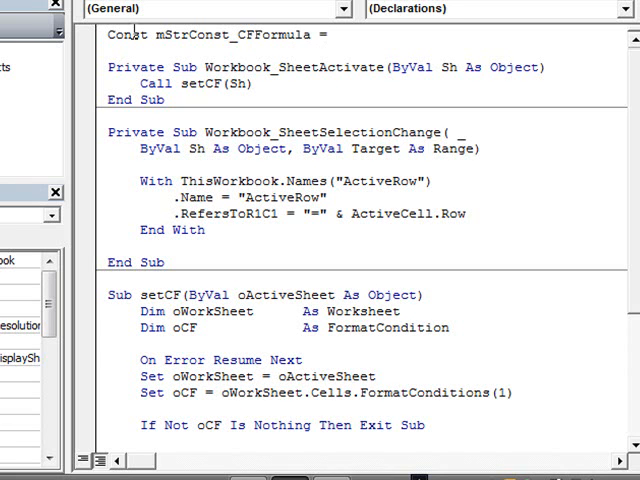
text("ROW(A1)=ActiveRow")
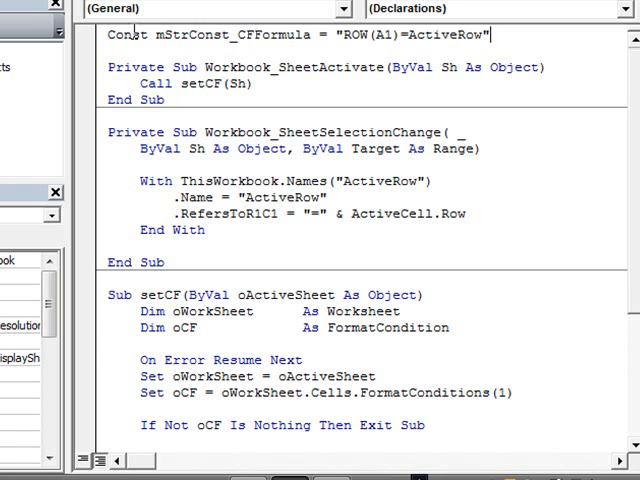
double_click(348, 35)
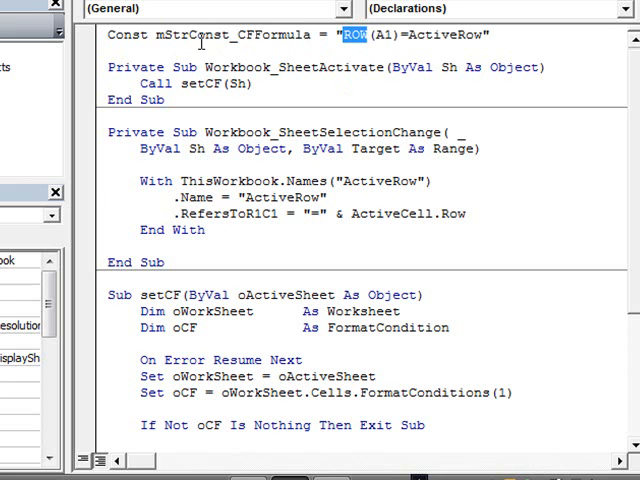
double_click(225, 35)
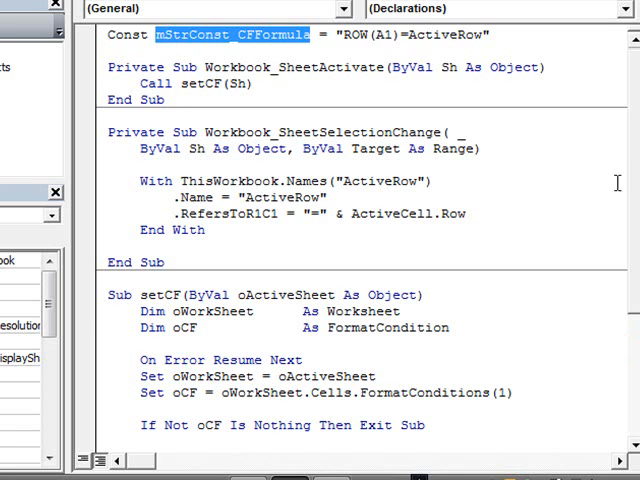
Replace setCF's quoted Formula1 string with mStrConst_CFFormula.
scroll(down, 3)
text(With)
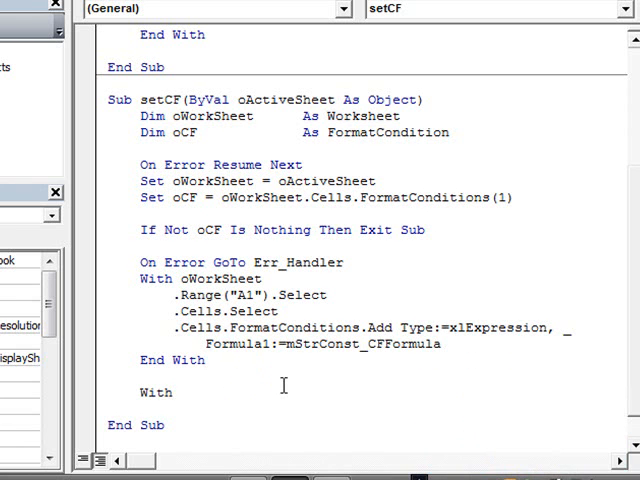
Open a With oWorkSheet.Cells.FormatConditions(1).Interior block setting .PatternColorIndex = xlAutomatic.
text(oo)
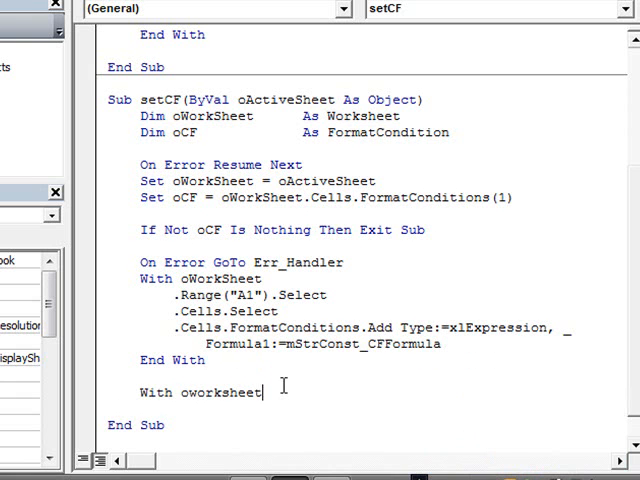
text(.cel)
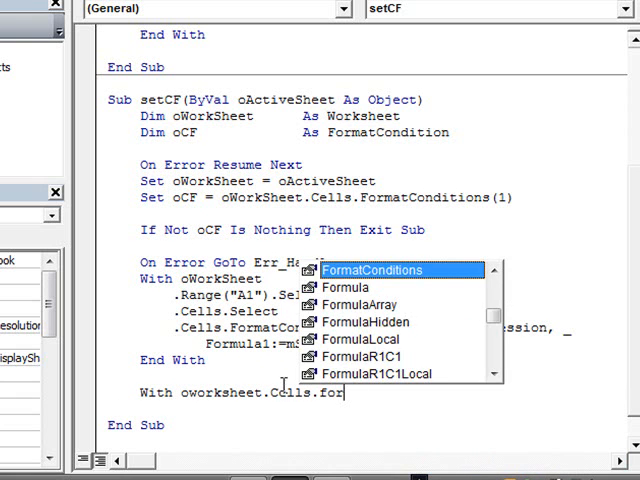
text(FormatConditions(1)
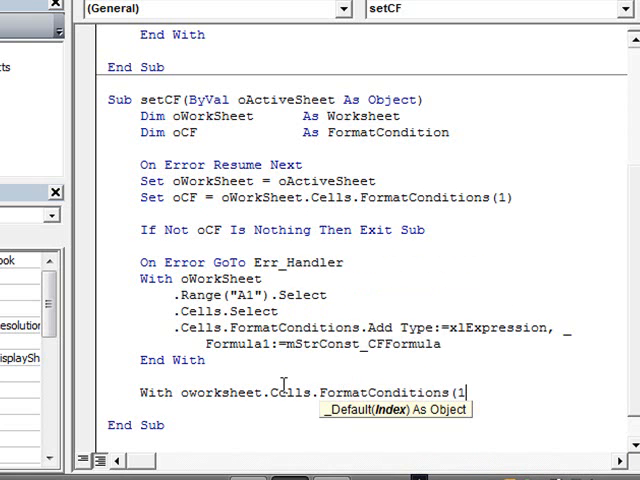
text().interior)
text(End With)
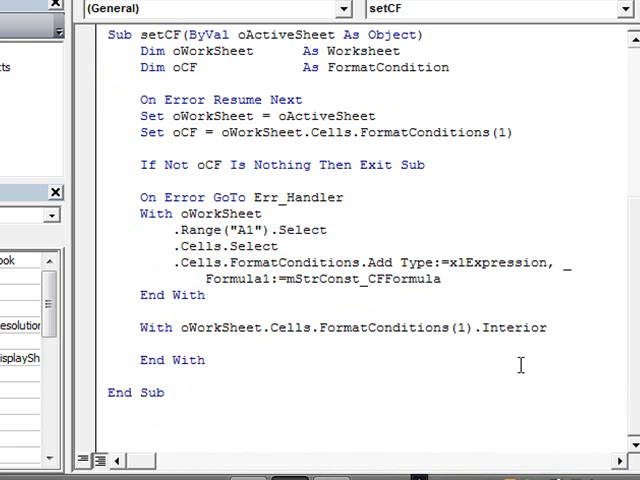
text(.patterncol)
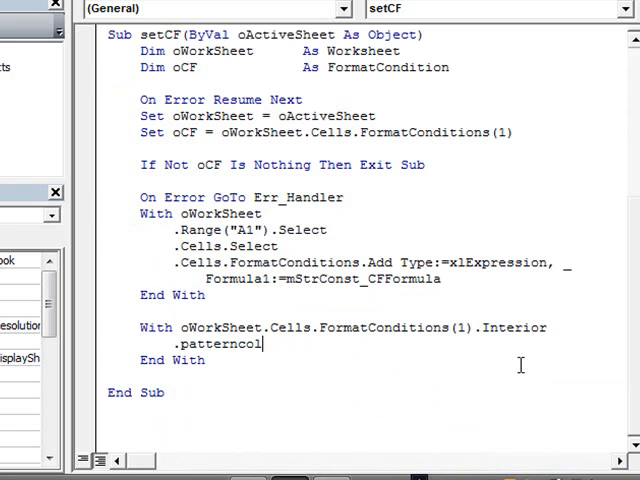
text(orindex)
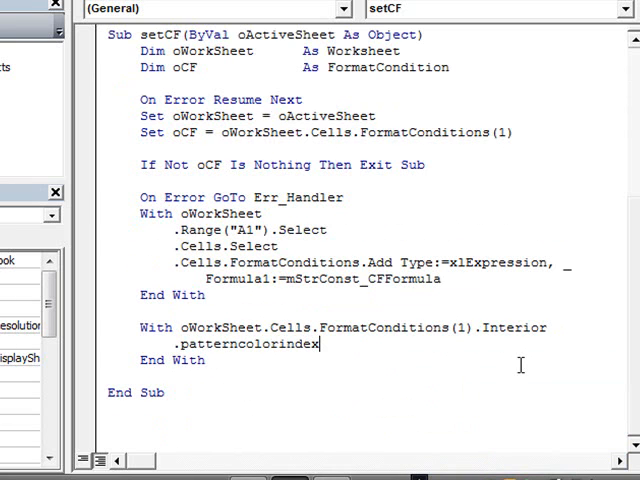
text(=)
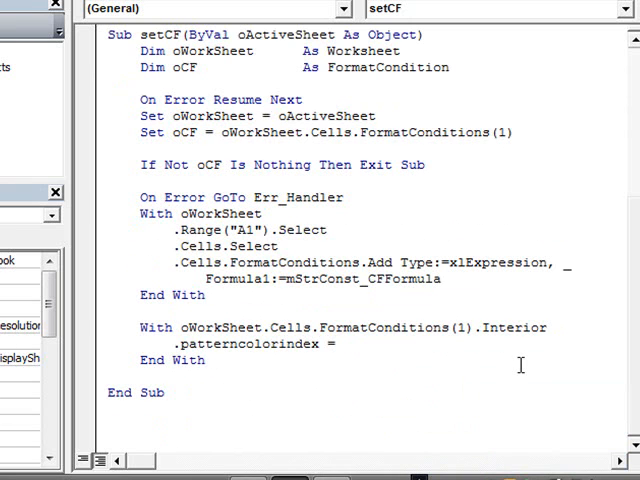
text(xlau)
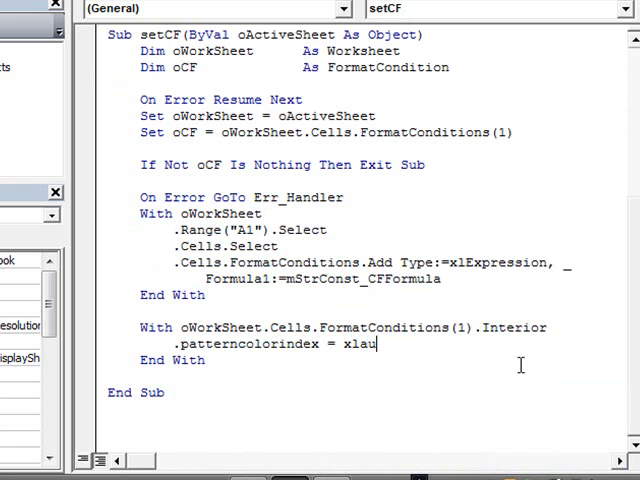
text(tomatic)
text(.)
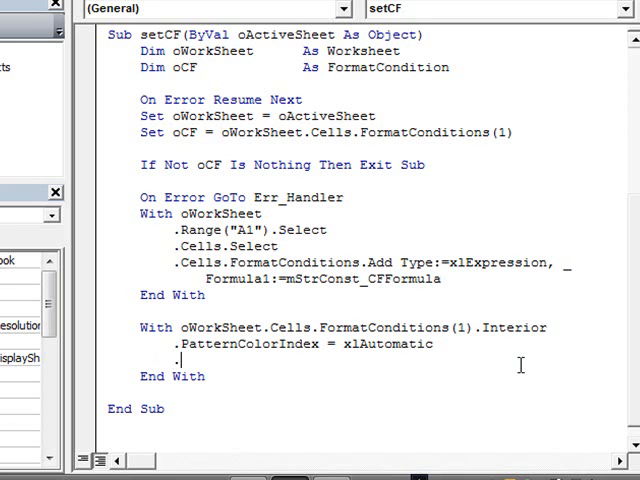
Set .ThemeColor = xlThemeColorDark1 and .TintAndShade = -0.14996795556505.
text(themecolor)
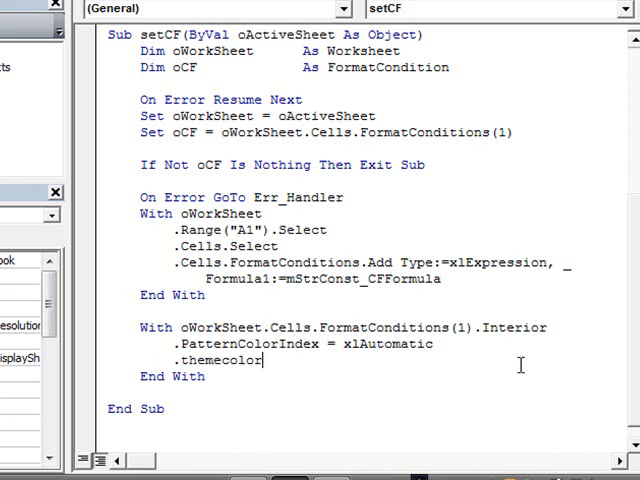
text(=)
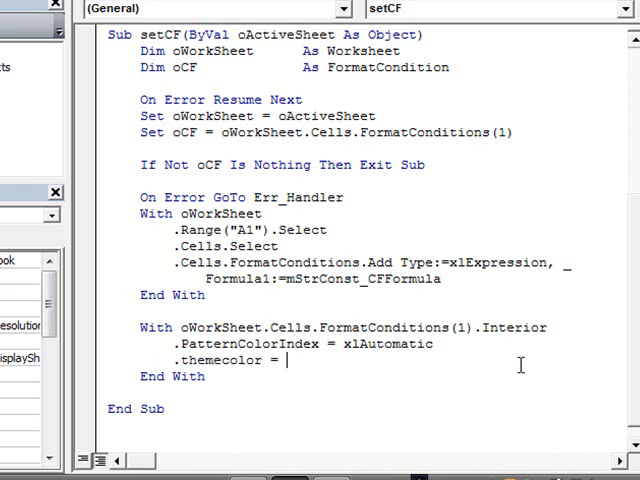
text(xlthem)
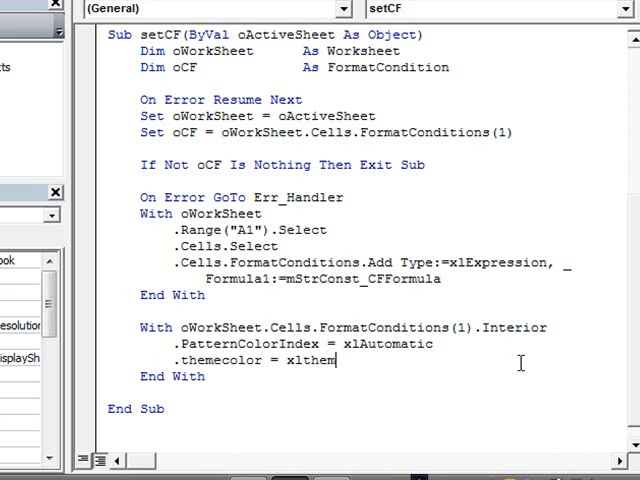
text(ecolor)
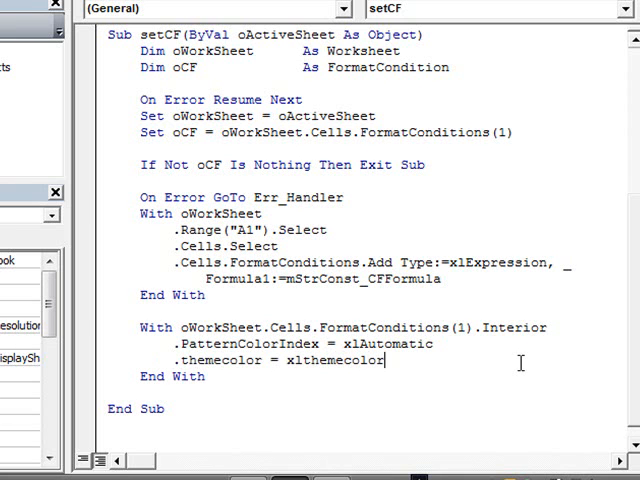
text(dar)
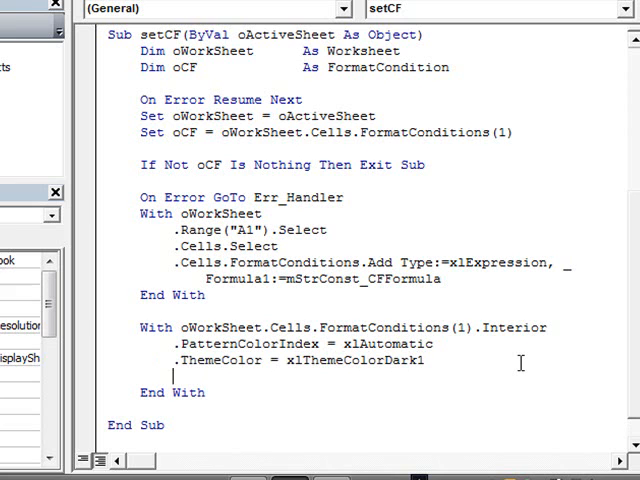
text(.tintandsha)
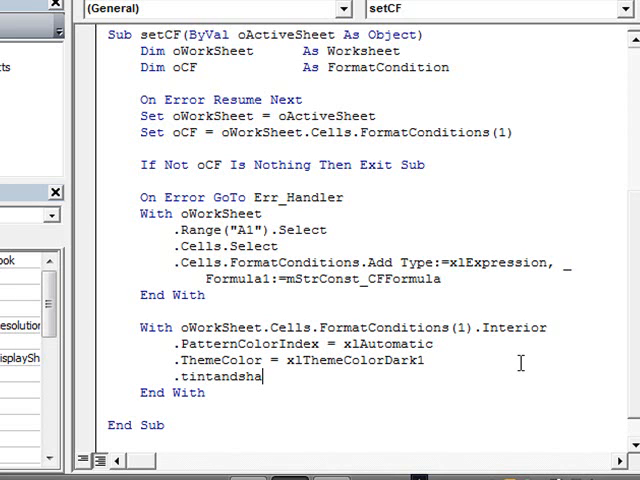
text(de)
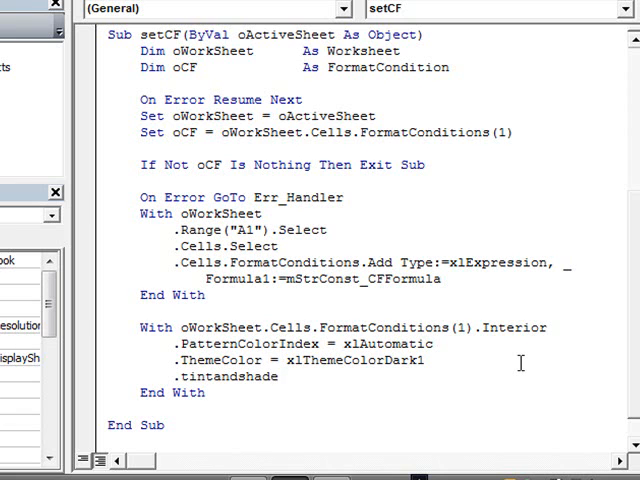
text(=)
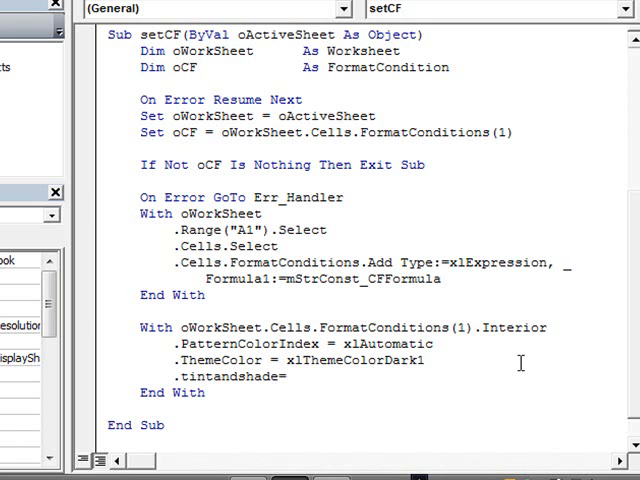
text(=-0)
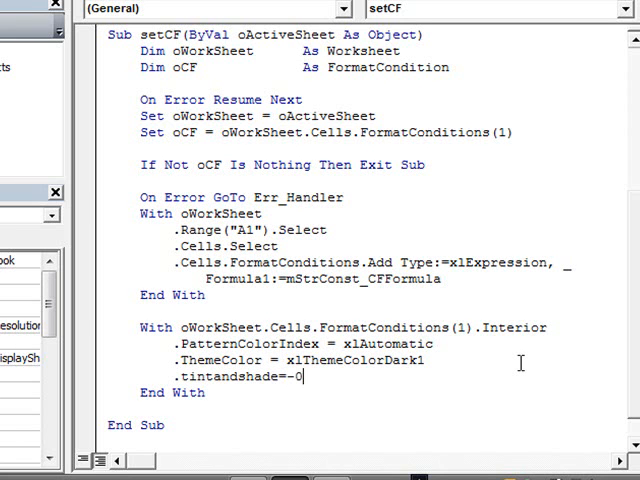
text(.14)
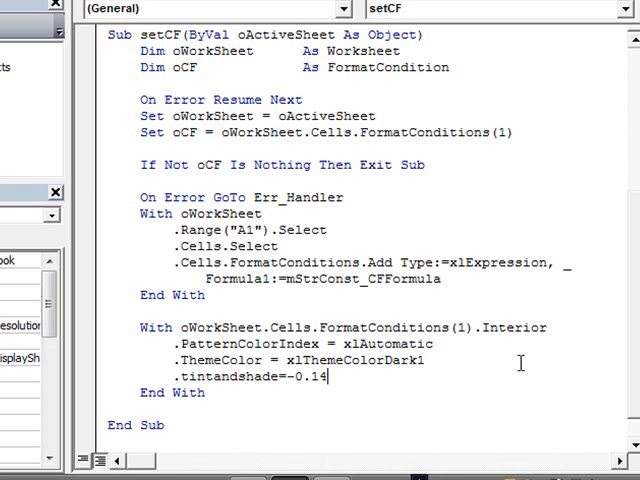
text(99679)
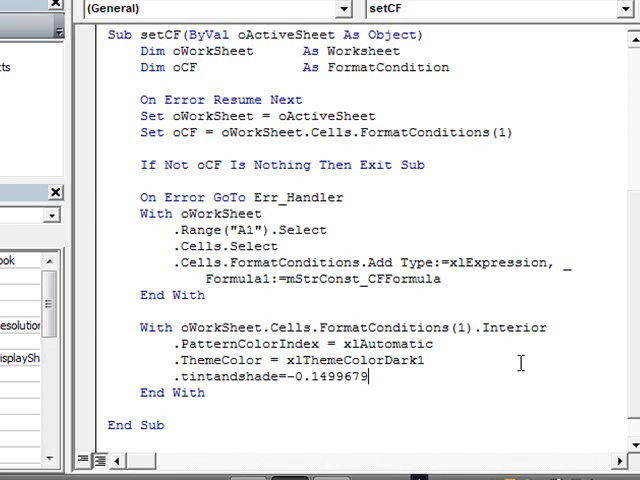
text(5556505)
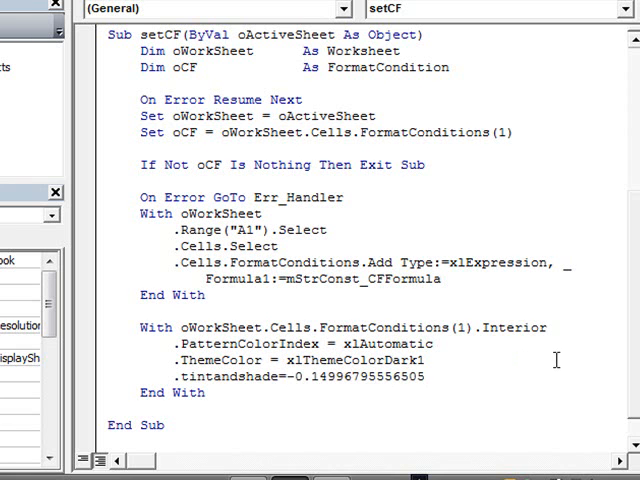
scroll(down, 3)
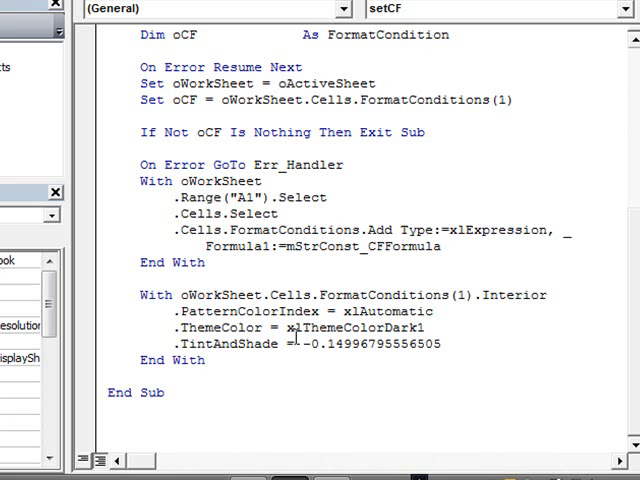
Add Exit Sub and paste the Err_Handler label below it.
text(Exit Sub)
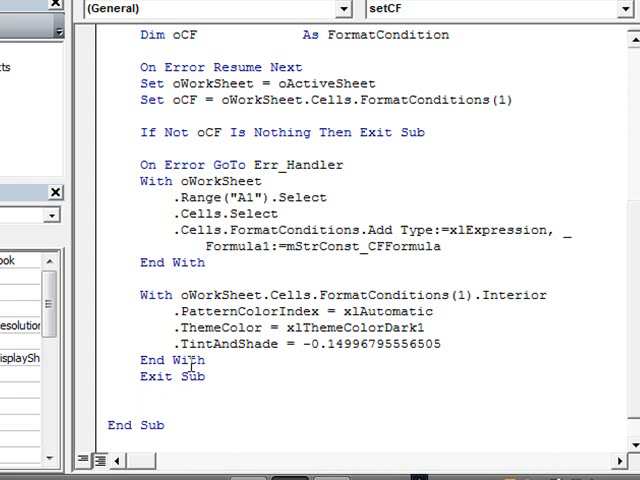
double_click(315, 164)
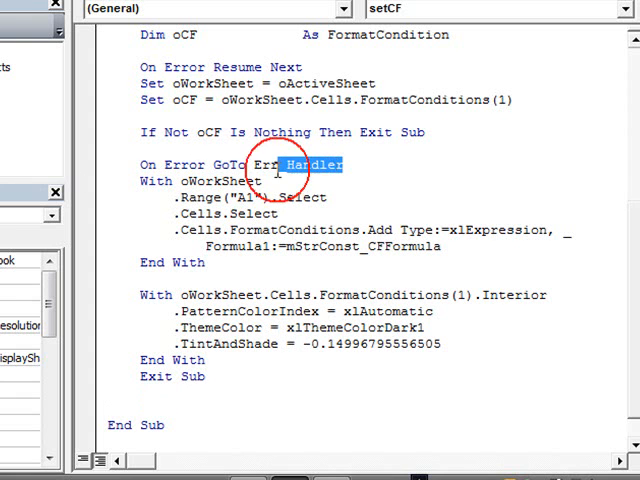
right_click(277, 170)
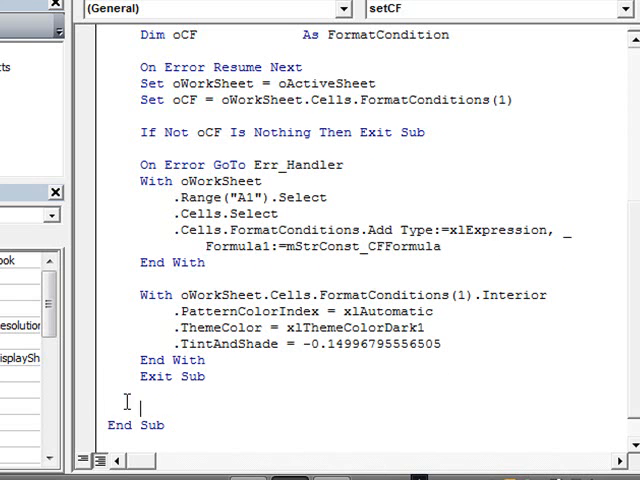
right_click(143, 403)
text(Err_Handler)
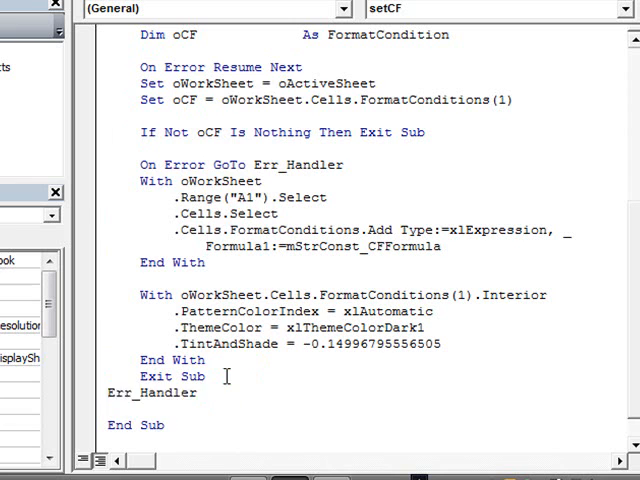
text(:)
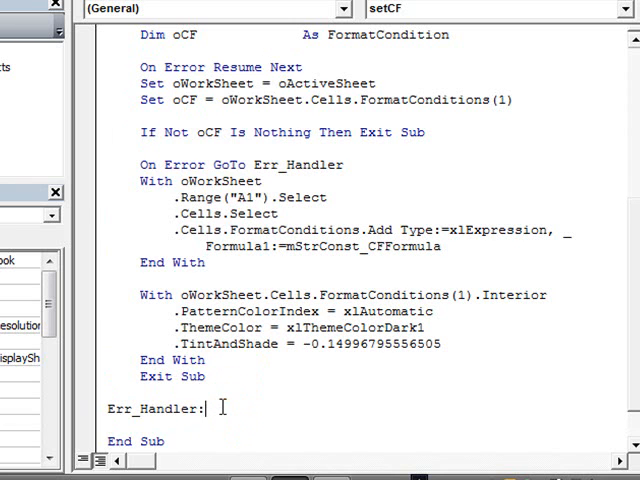
Under the label, show err.Description in a MsgBox with vbInformation.
text(Msgbox)
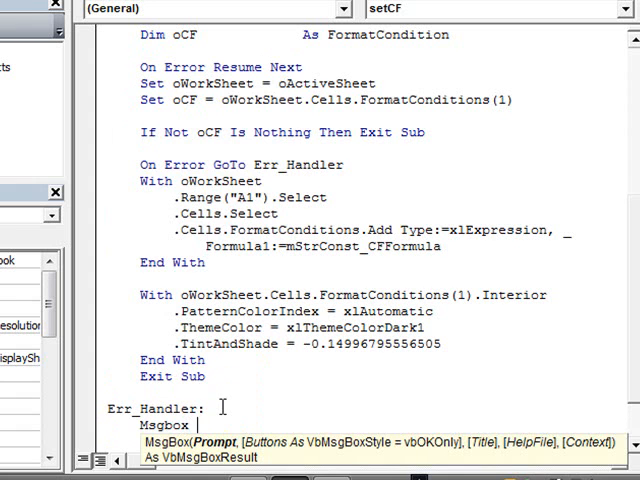
text(err.Description, vbin)
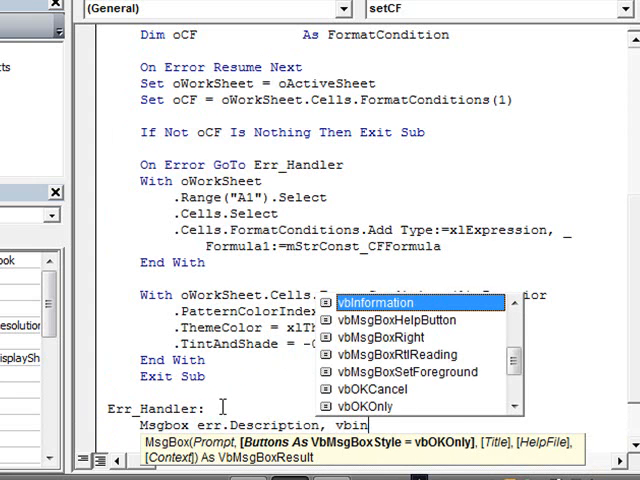
double_click(367, 302)
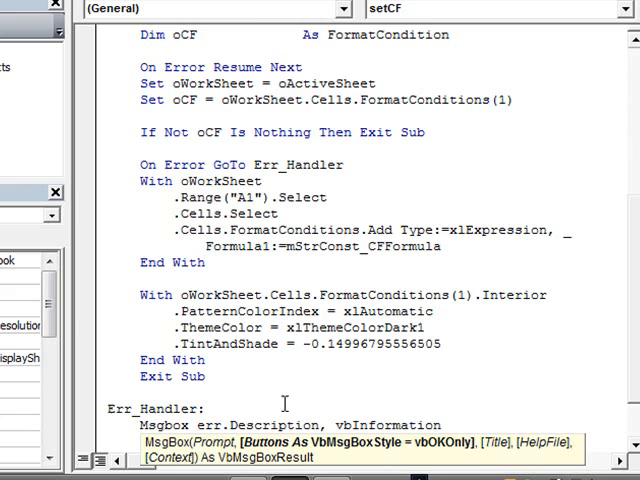
scroll(down, 3)
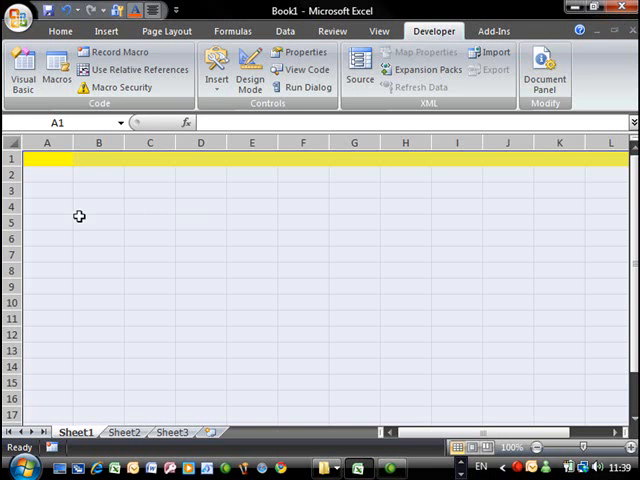
Select cell B8 on Sheet1 to check the yellow row highlight, then switch to Sheet2.
click(98, 270)
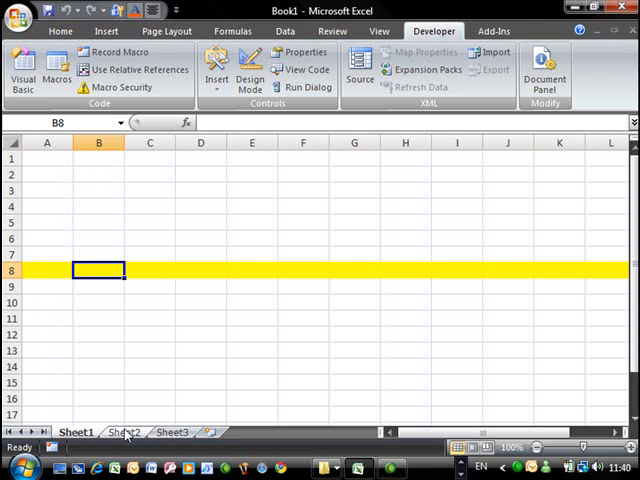
click(124, 431)
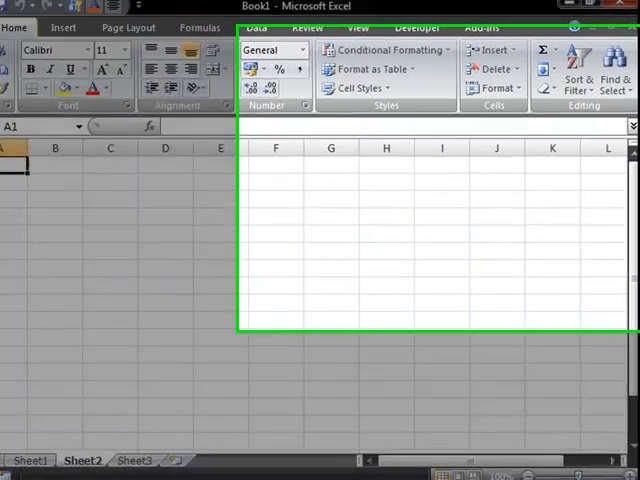
View Sheet2's ROW(A1)=ActiveRow rule in Manage Rules and Edit Rule, then return to Sheet1.
click(385, 49)
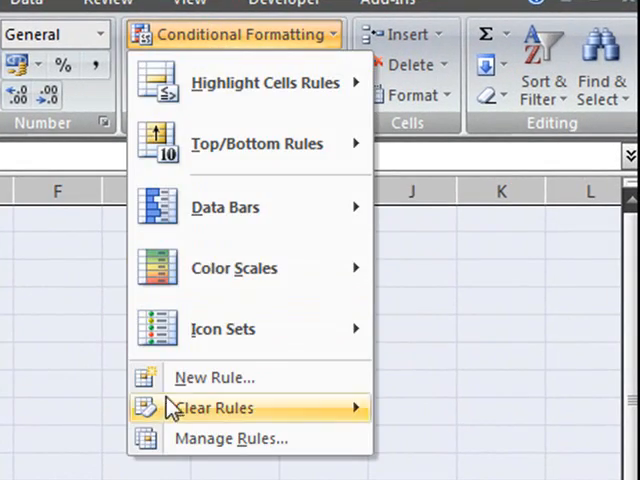
click(230, 438)
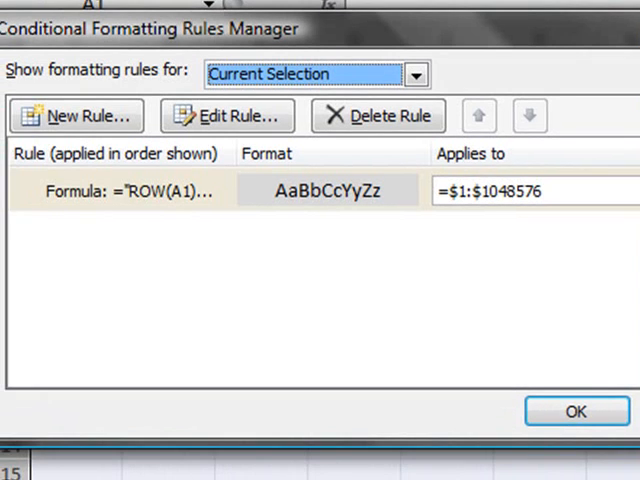
click(120, 190)
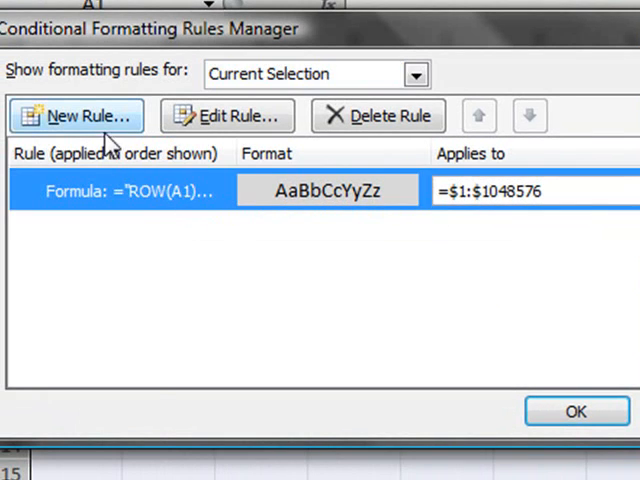
click(225, 116)
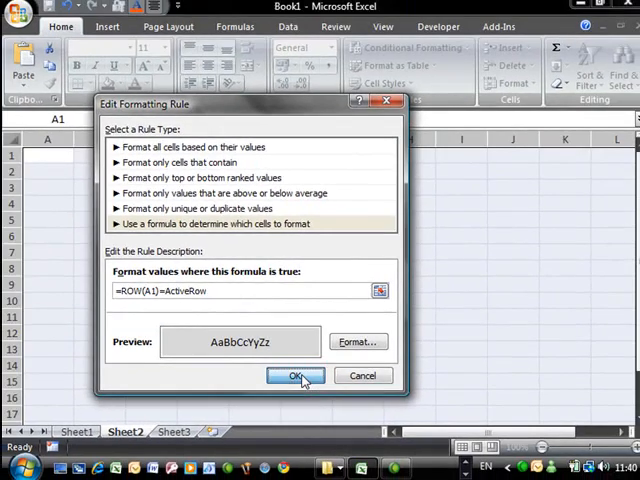
click(295, 375)
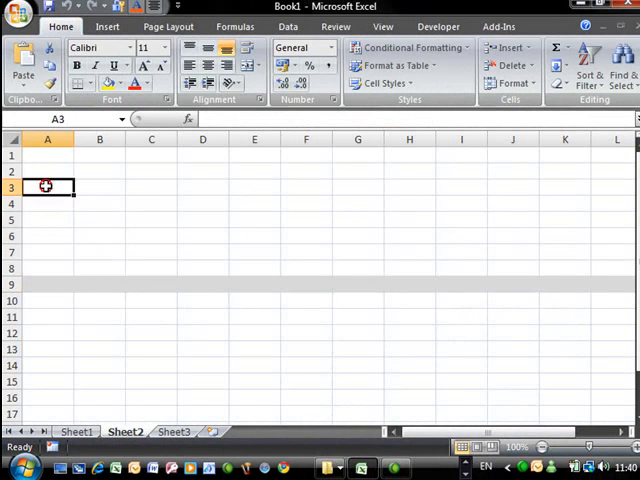
click(77, 431)
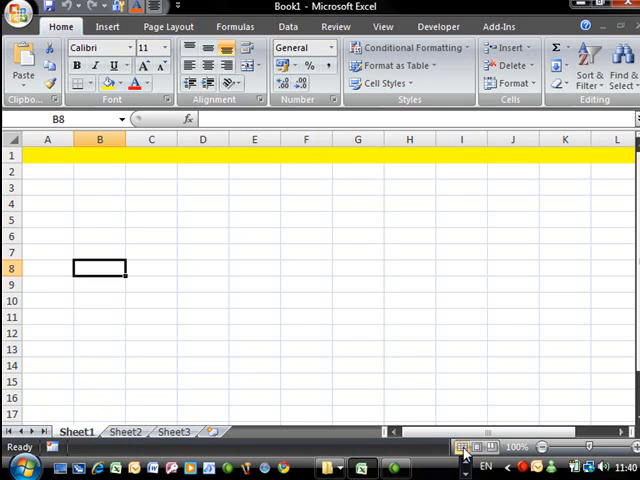
Open the VBA Editor and prefix mStrConst_CFFormula's value with = to read =ROW(A1)=ActiveRow.
click(438, 26)
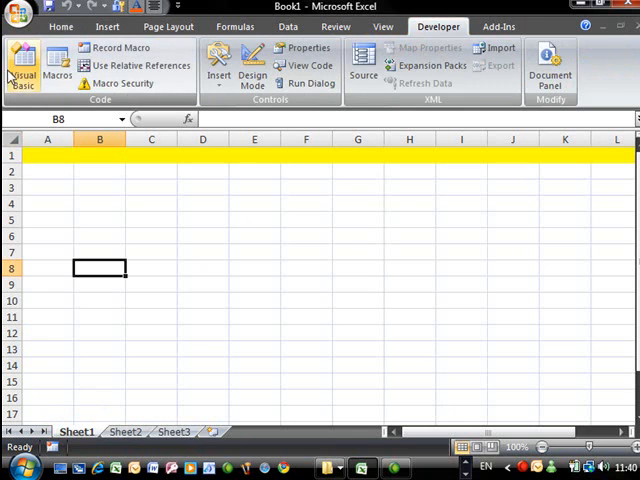
click(22, 65)
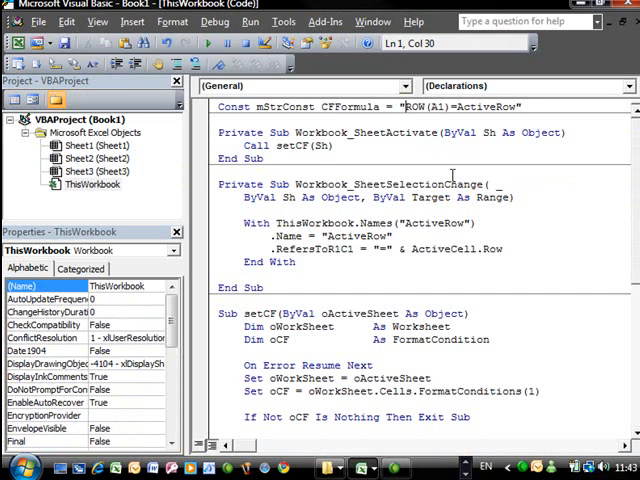
text(=)
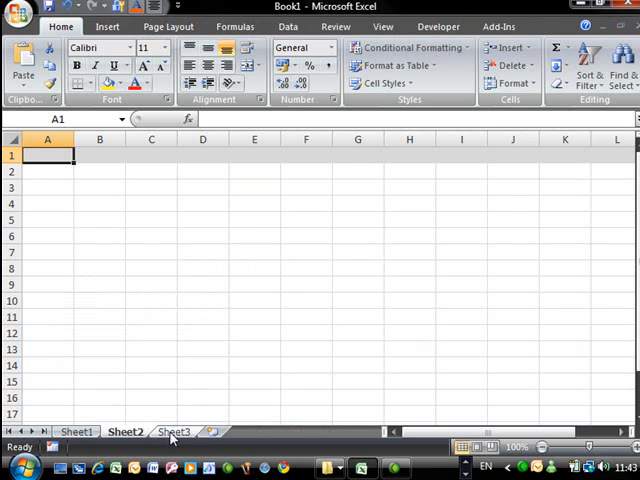
Switch through Sheet3, Sheet1, Sheet2 and back to Sheet3, checking the row highlight.
click(172, 431)
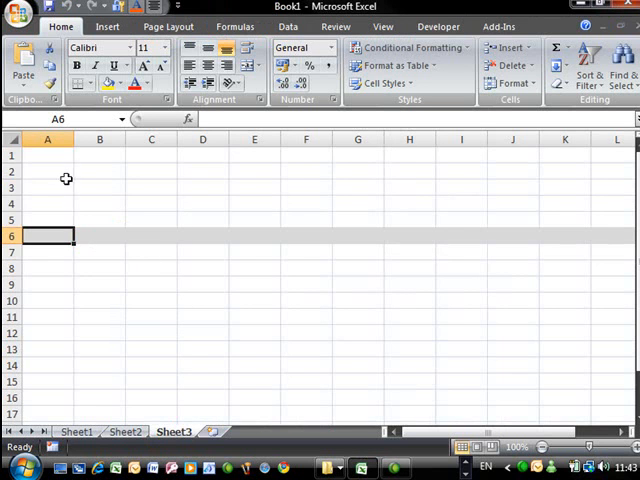
click(76, 431)
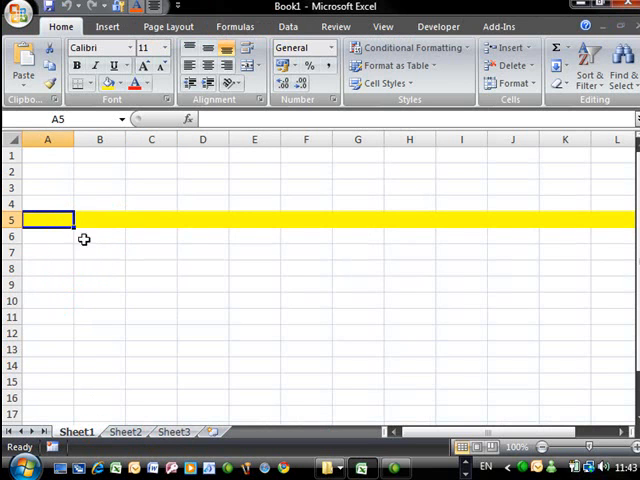
click(125, 431)
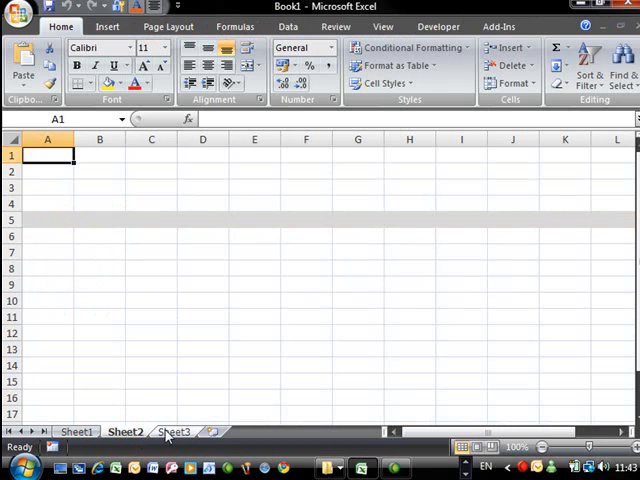
click(173, 431)
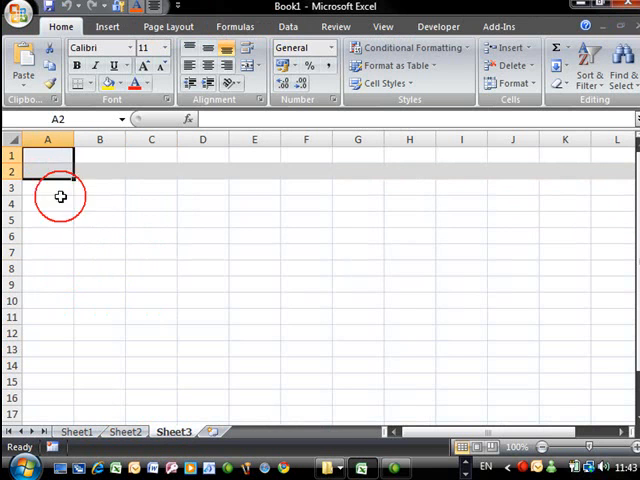
mouse_move(214, 431)
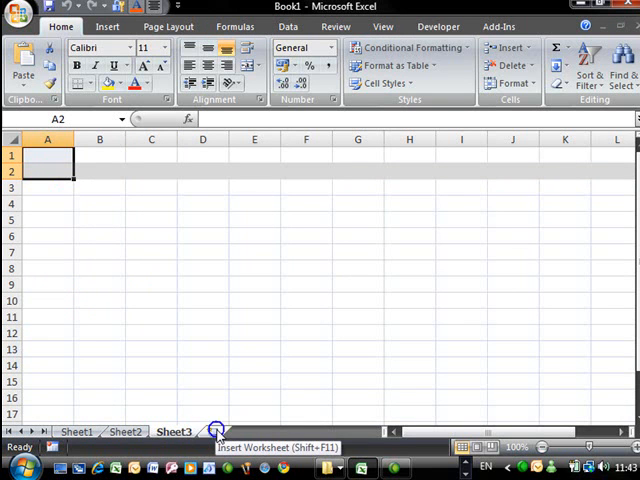
Insert Sheet4 and test its highlight, select B4:G13 on Sheet3, then return to Sheet1.
click(216, 431)
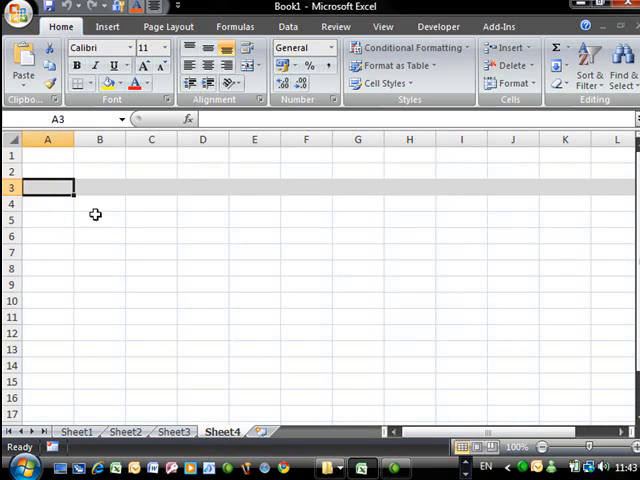
click(47, 155)
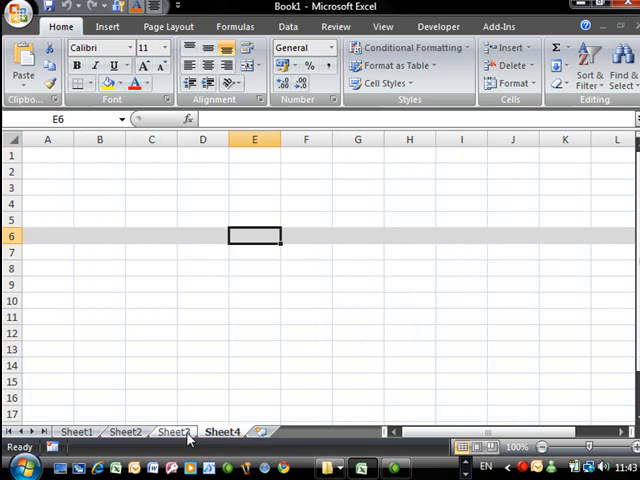
click(173, 431)
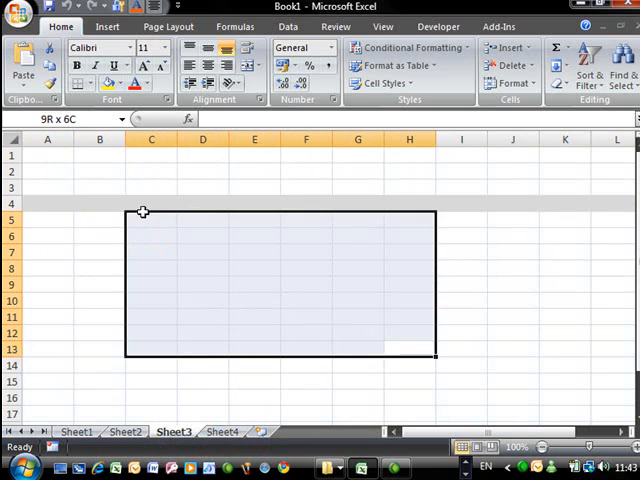
click(408, 349)
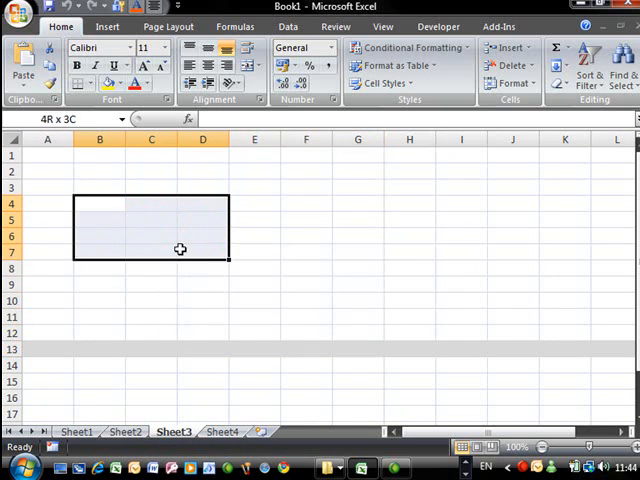
drag(180, 249, 347, 344)
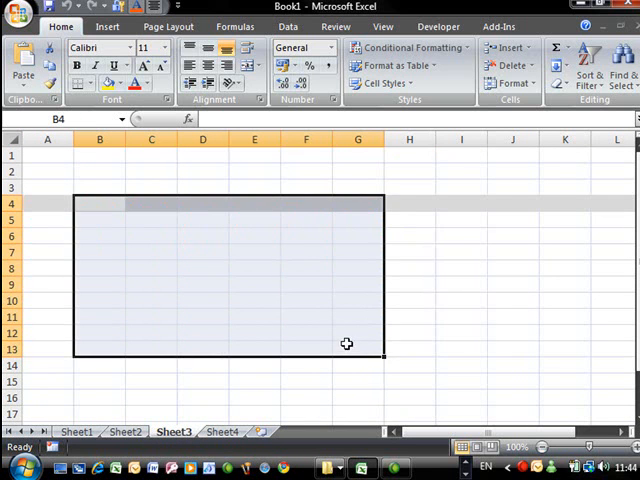
click(77, 431)
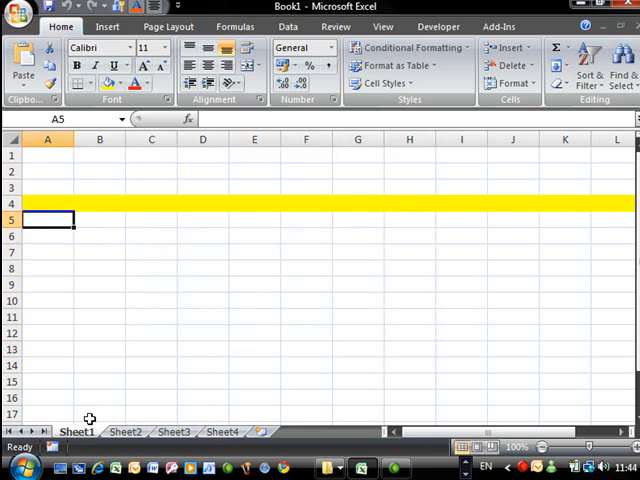